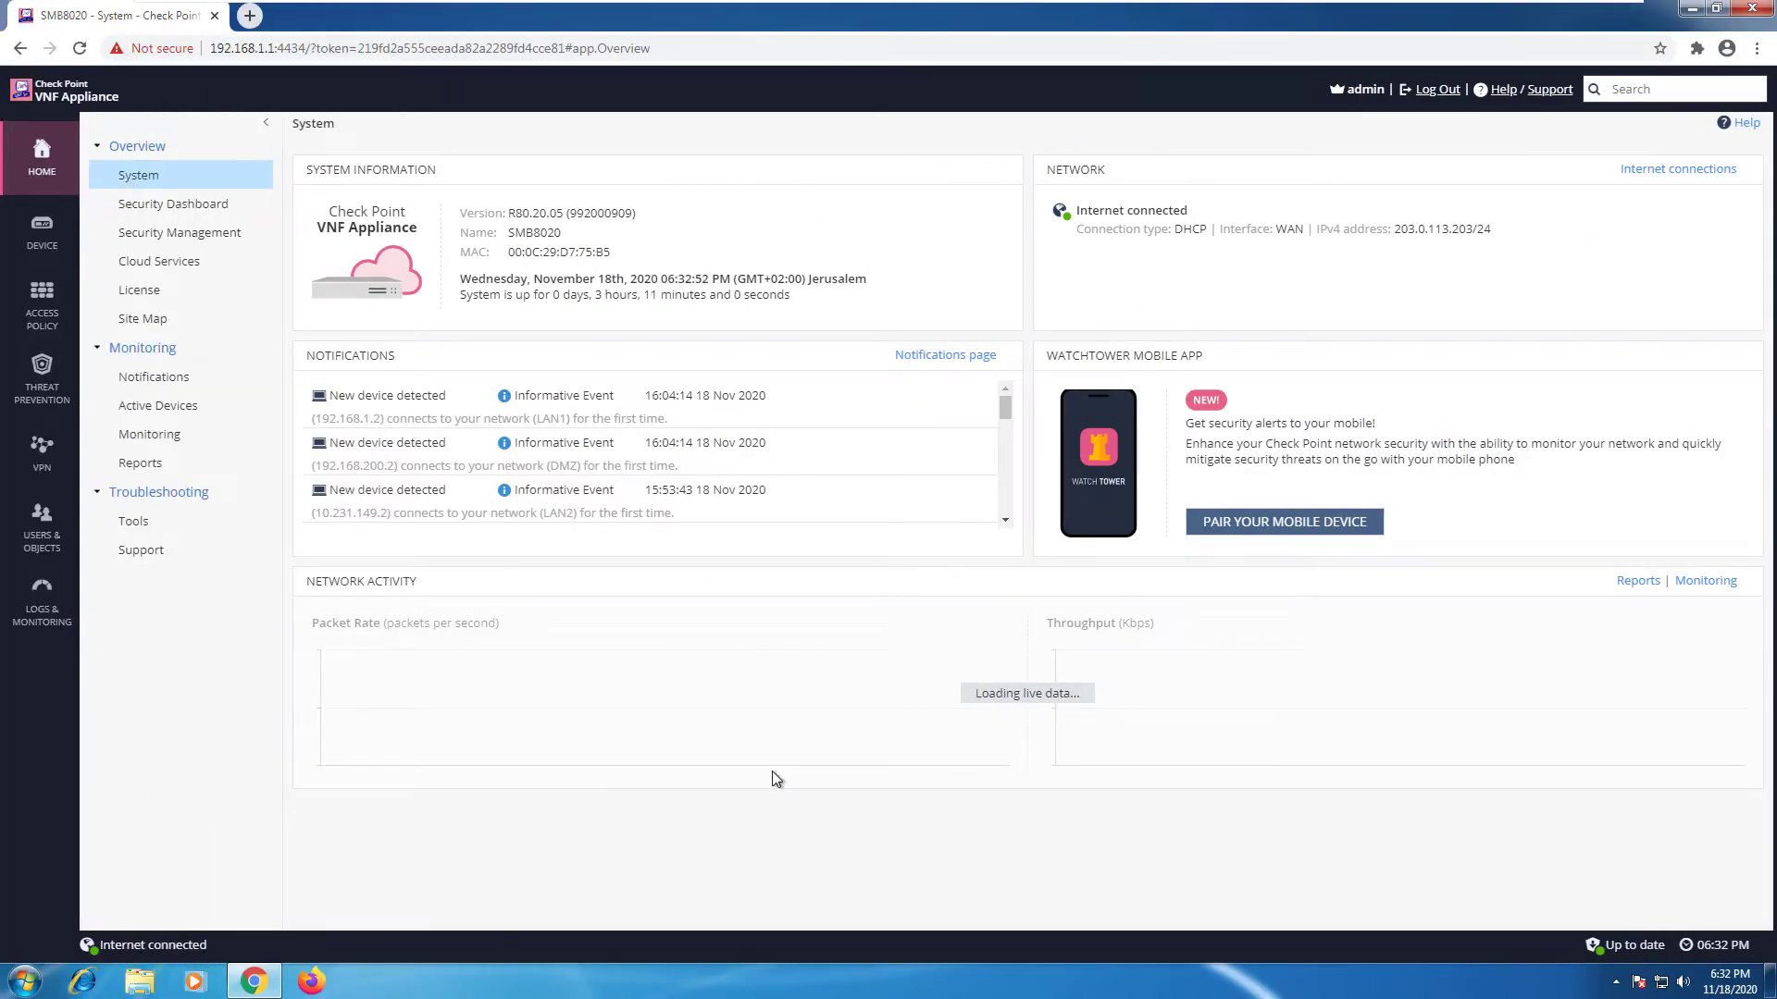
Navigate from the VPN sidebar area to the Trusted CAs list showing the Internal CA
click(41, 451)
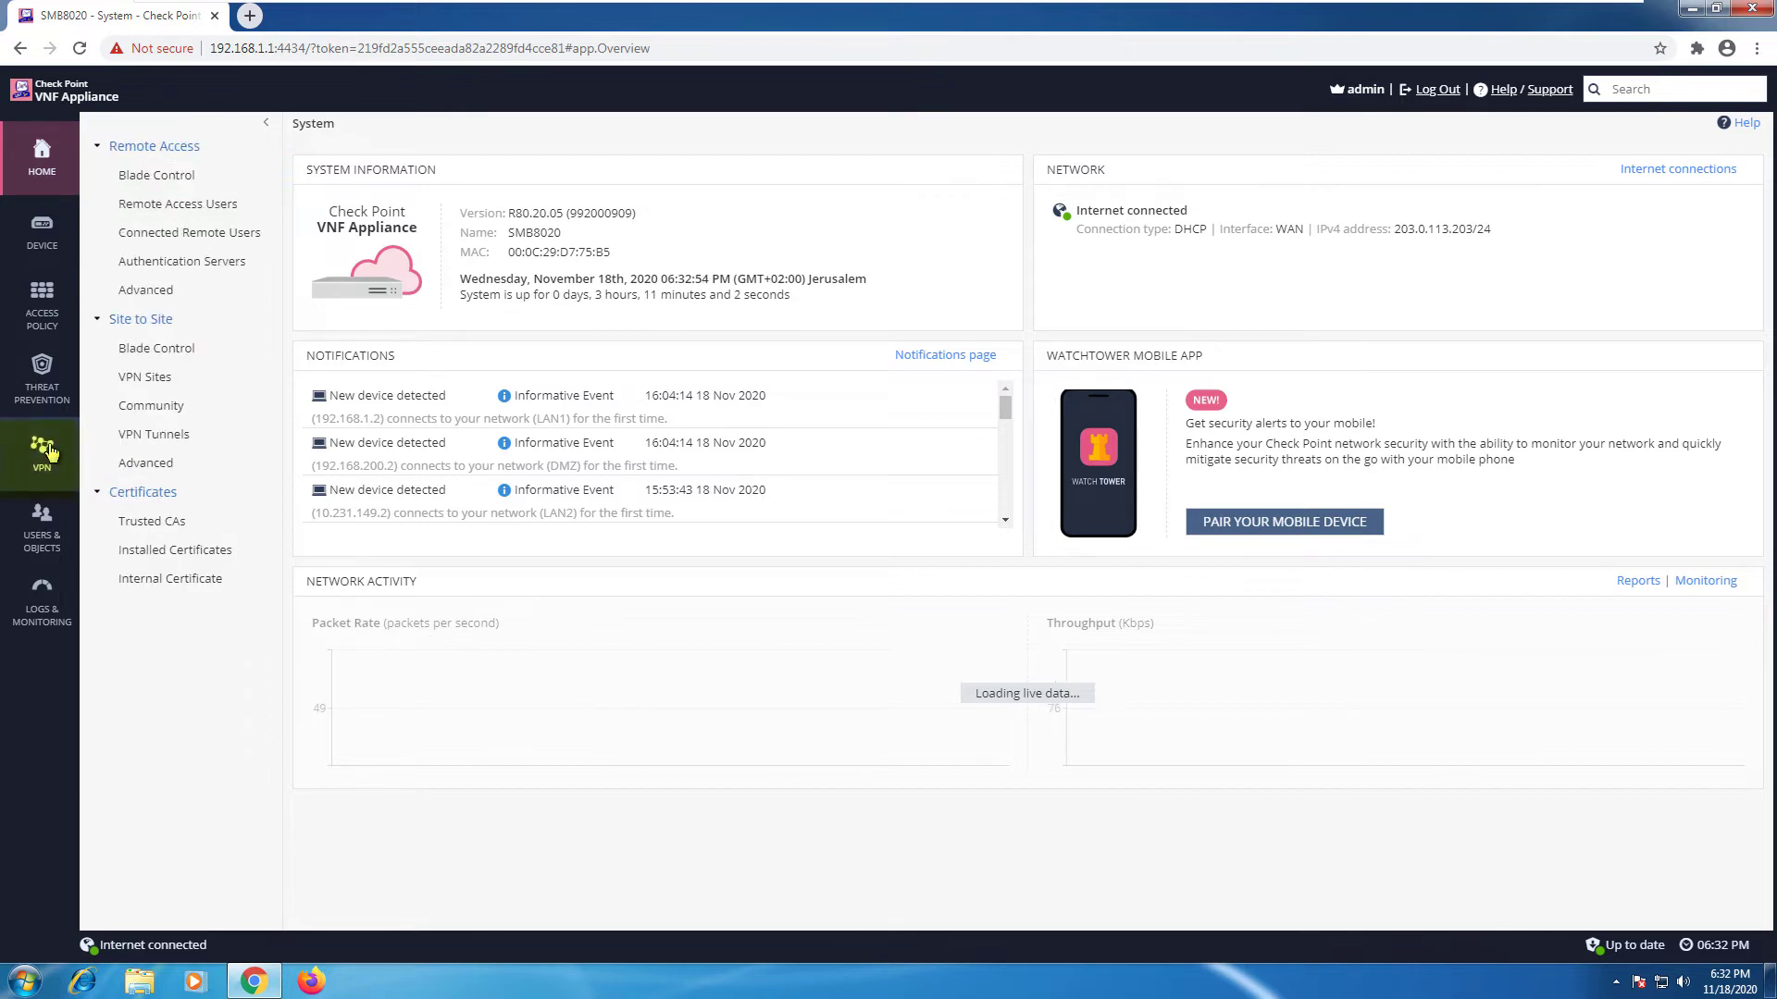
click(156, 174)
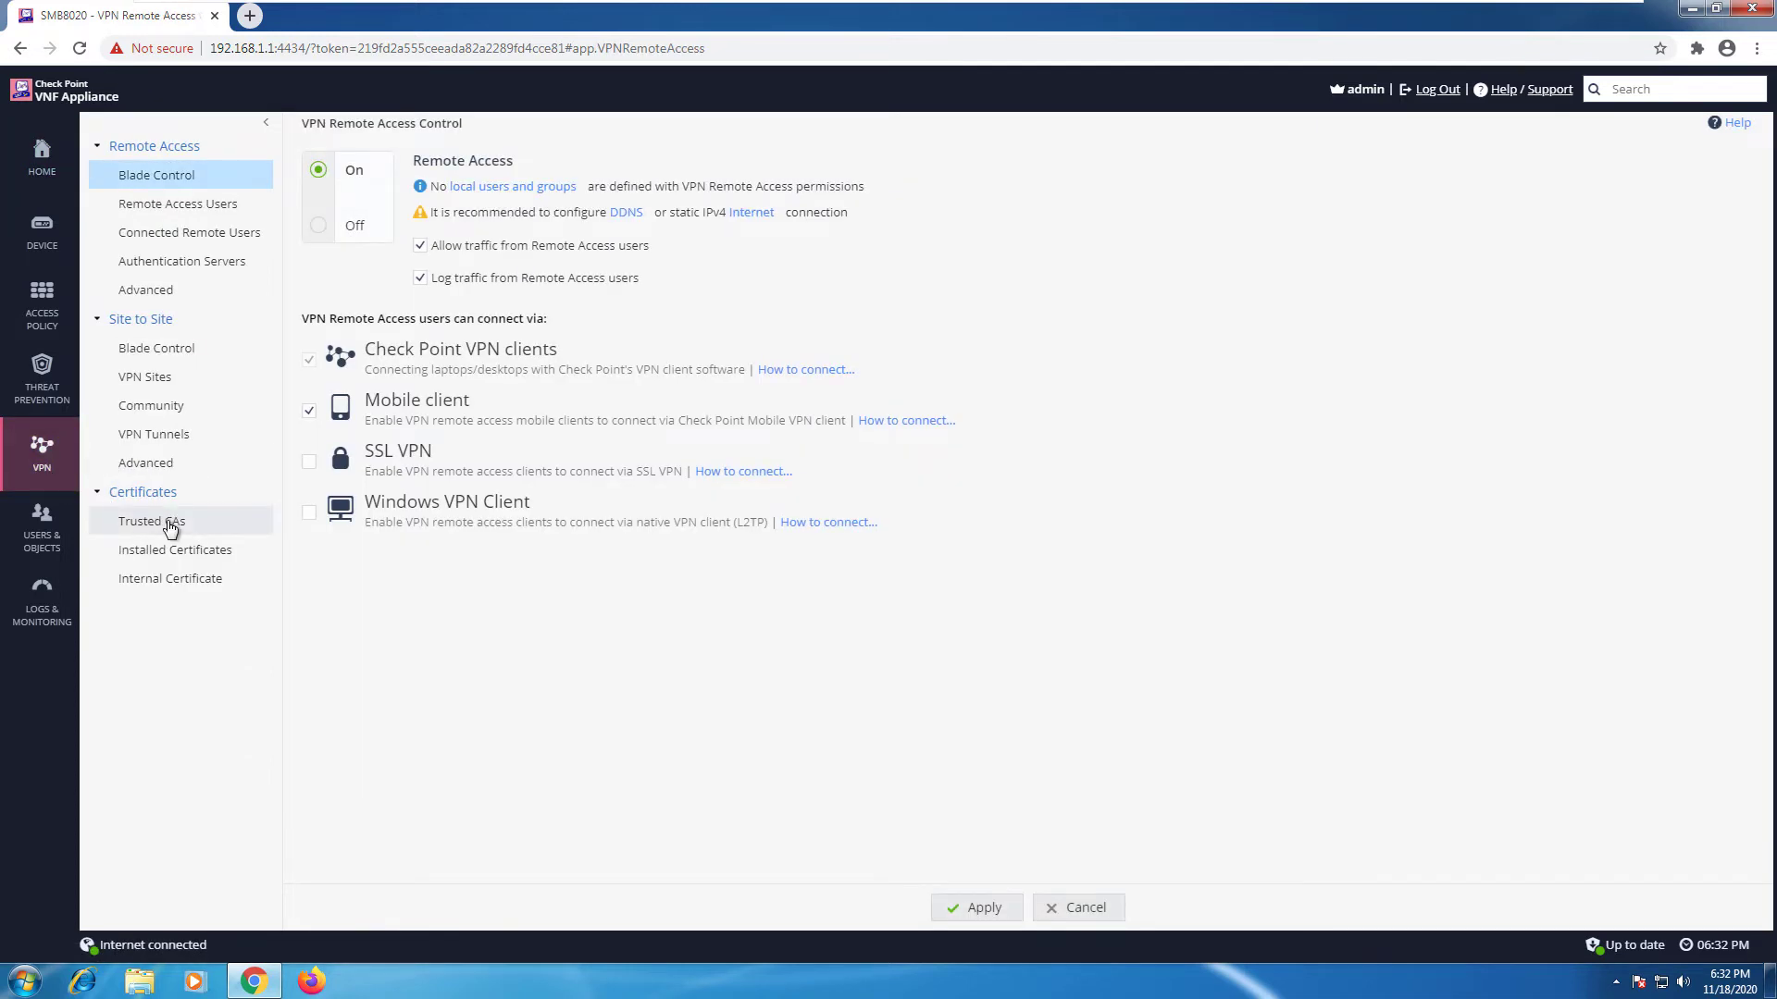
click(152, 520)
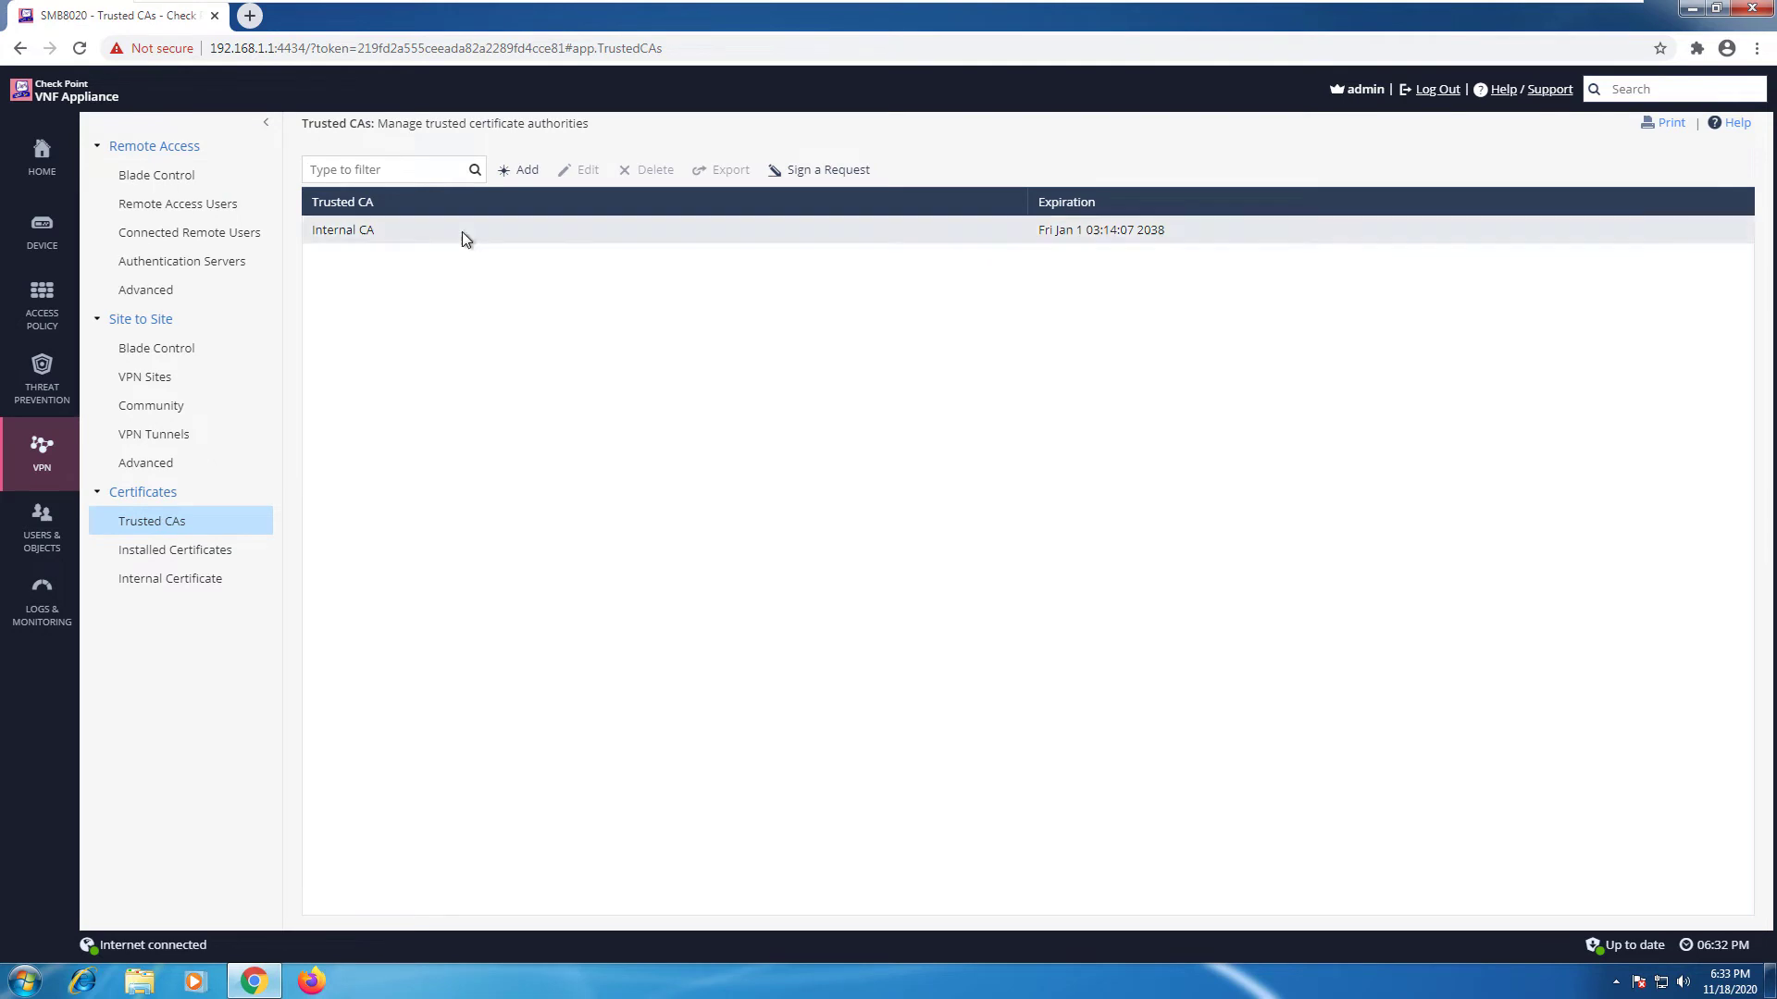
View the Internal CA certificate details with subject, validity dates and fingerprints
double_click(342, 229)
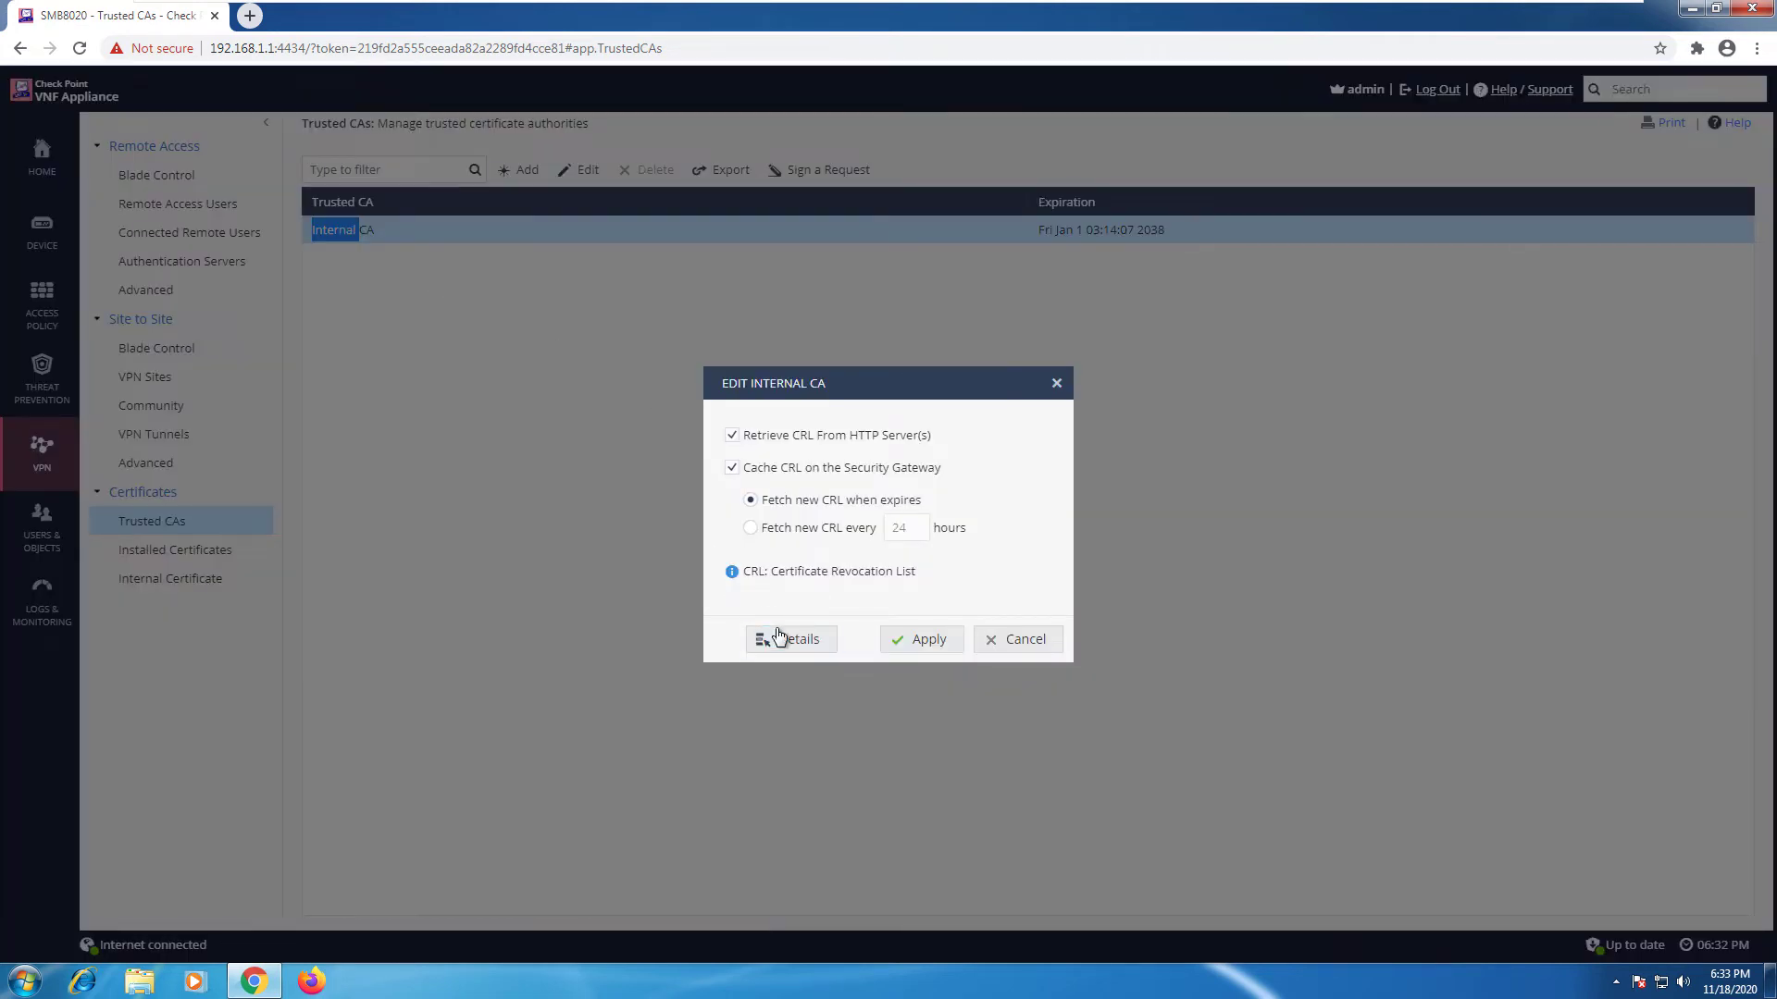
click(790, 639)
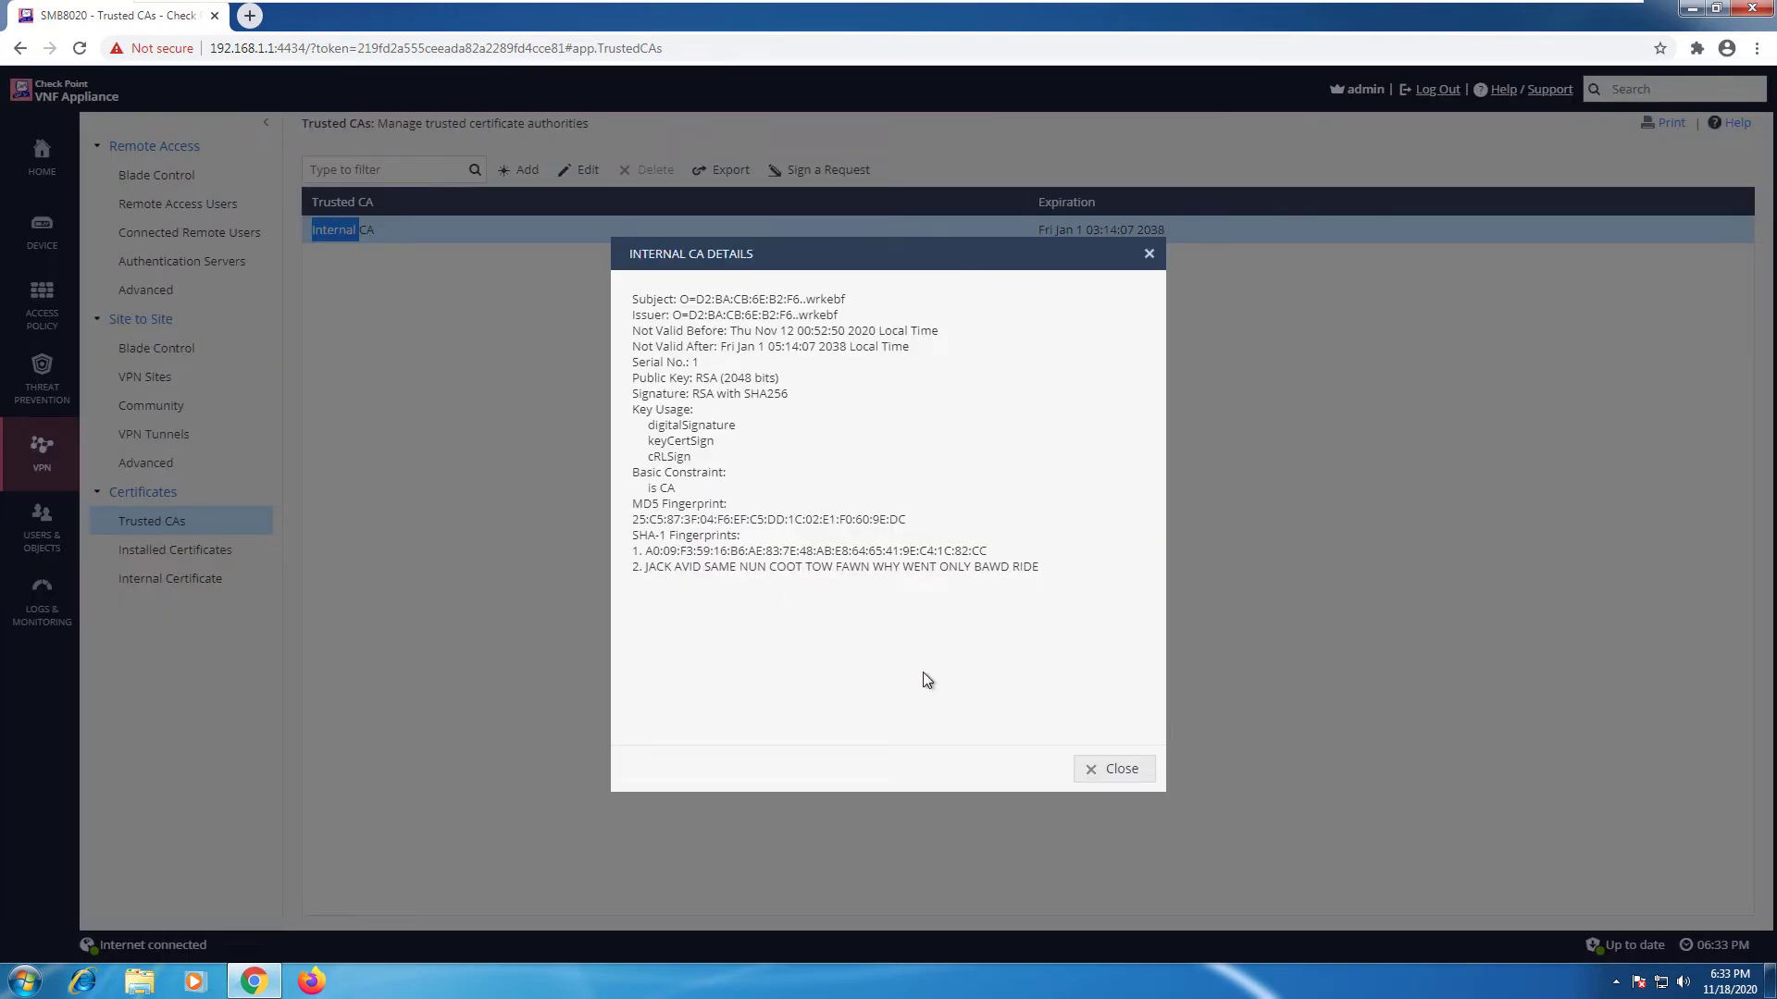
double_click(709, 393)
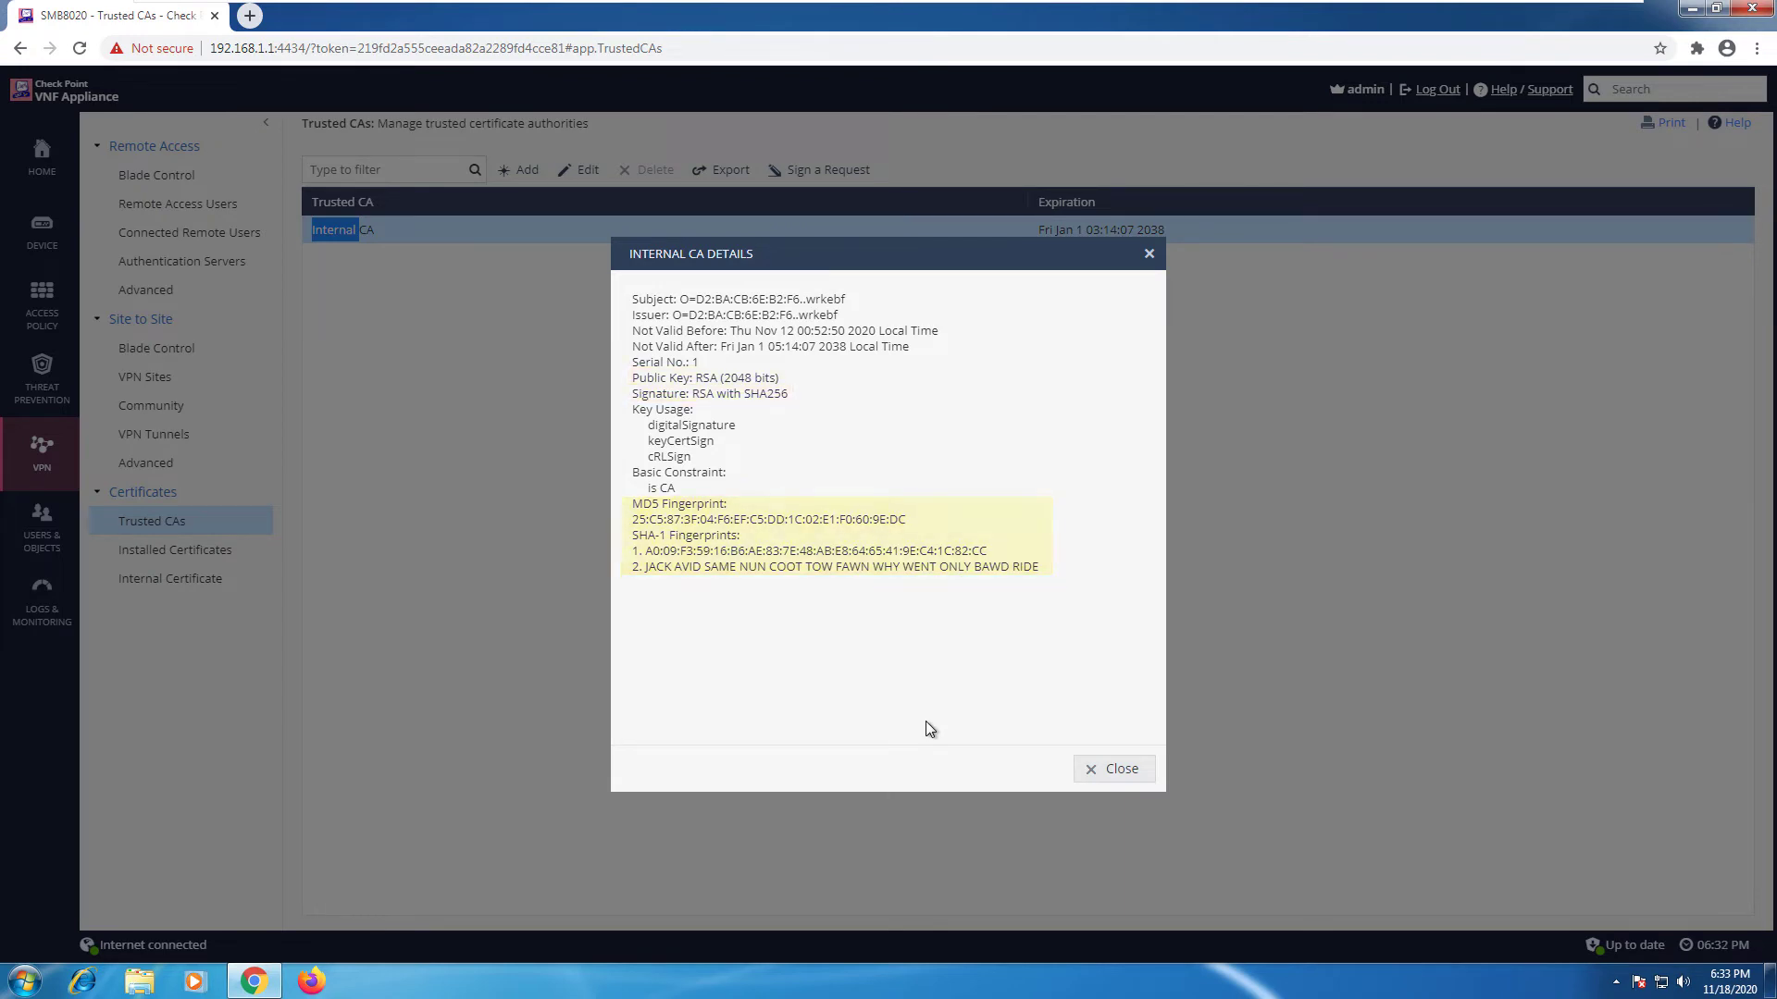
mouse_move(1082, 794)
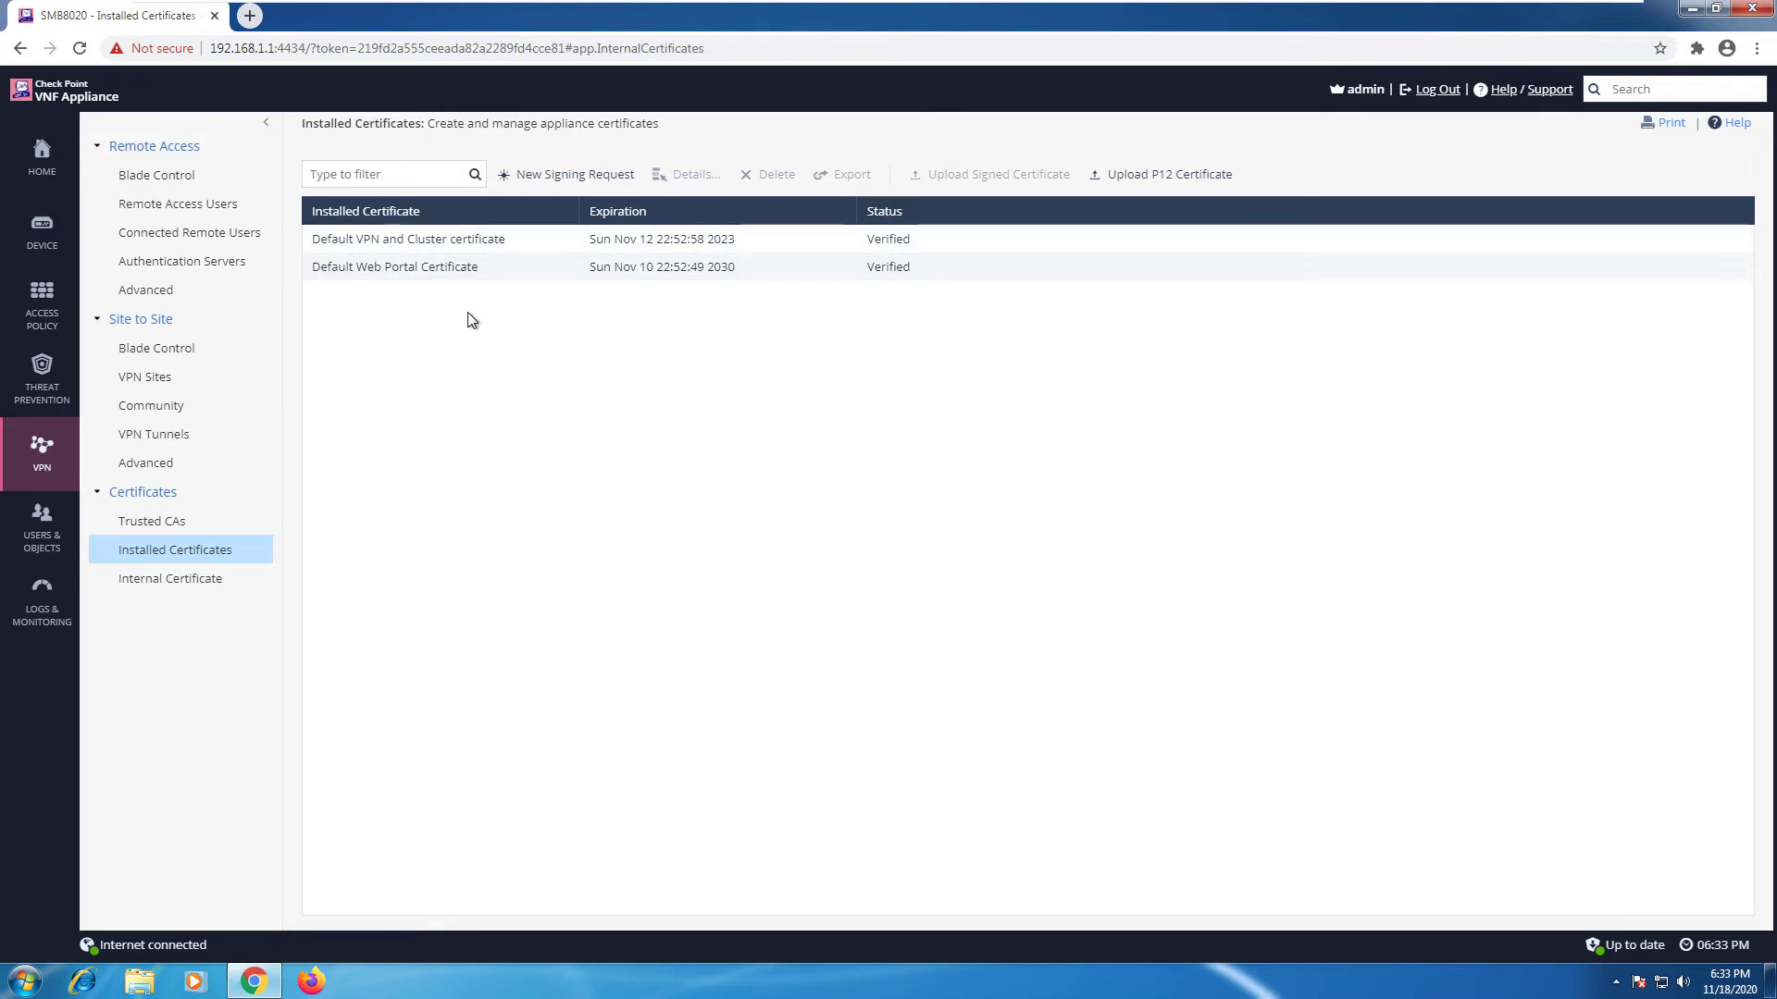
mouse_move(367, 285)
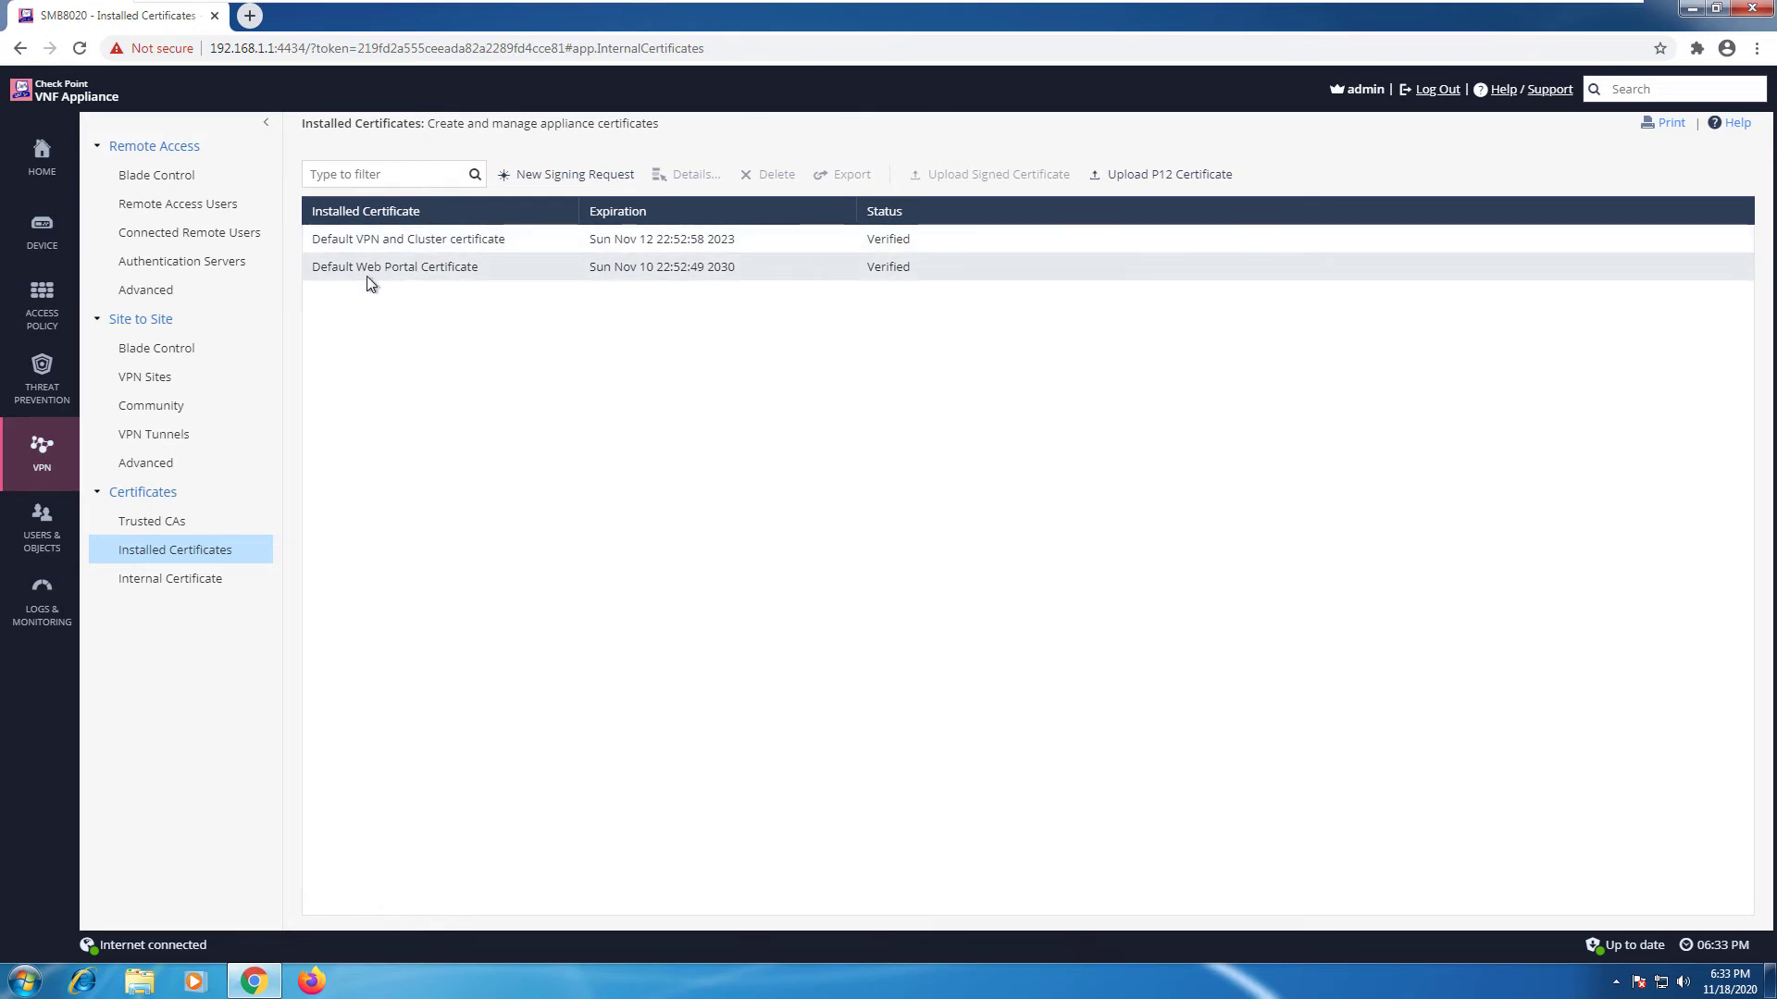
mouse_move(170, 578)
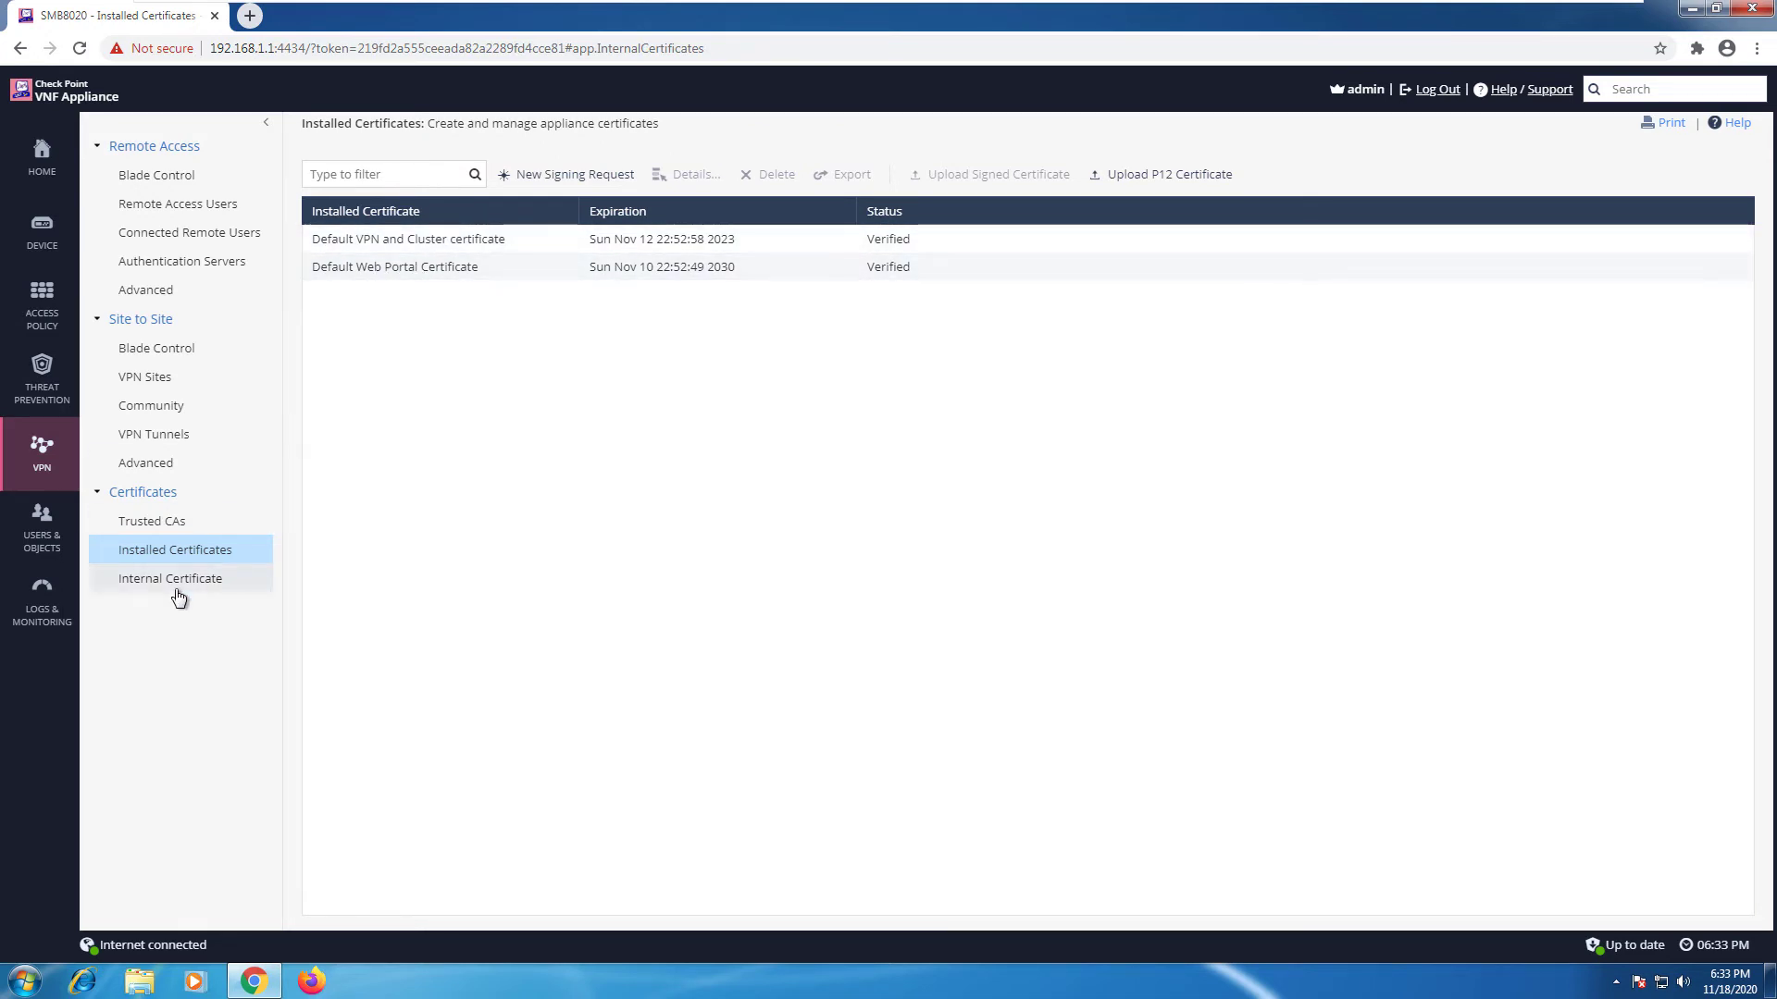
Show the Internal Certificate page with the internal CA and VPN certificate details
click(171, 578)
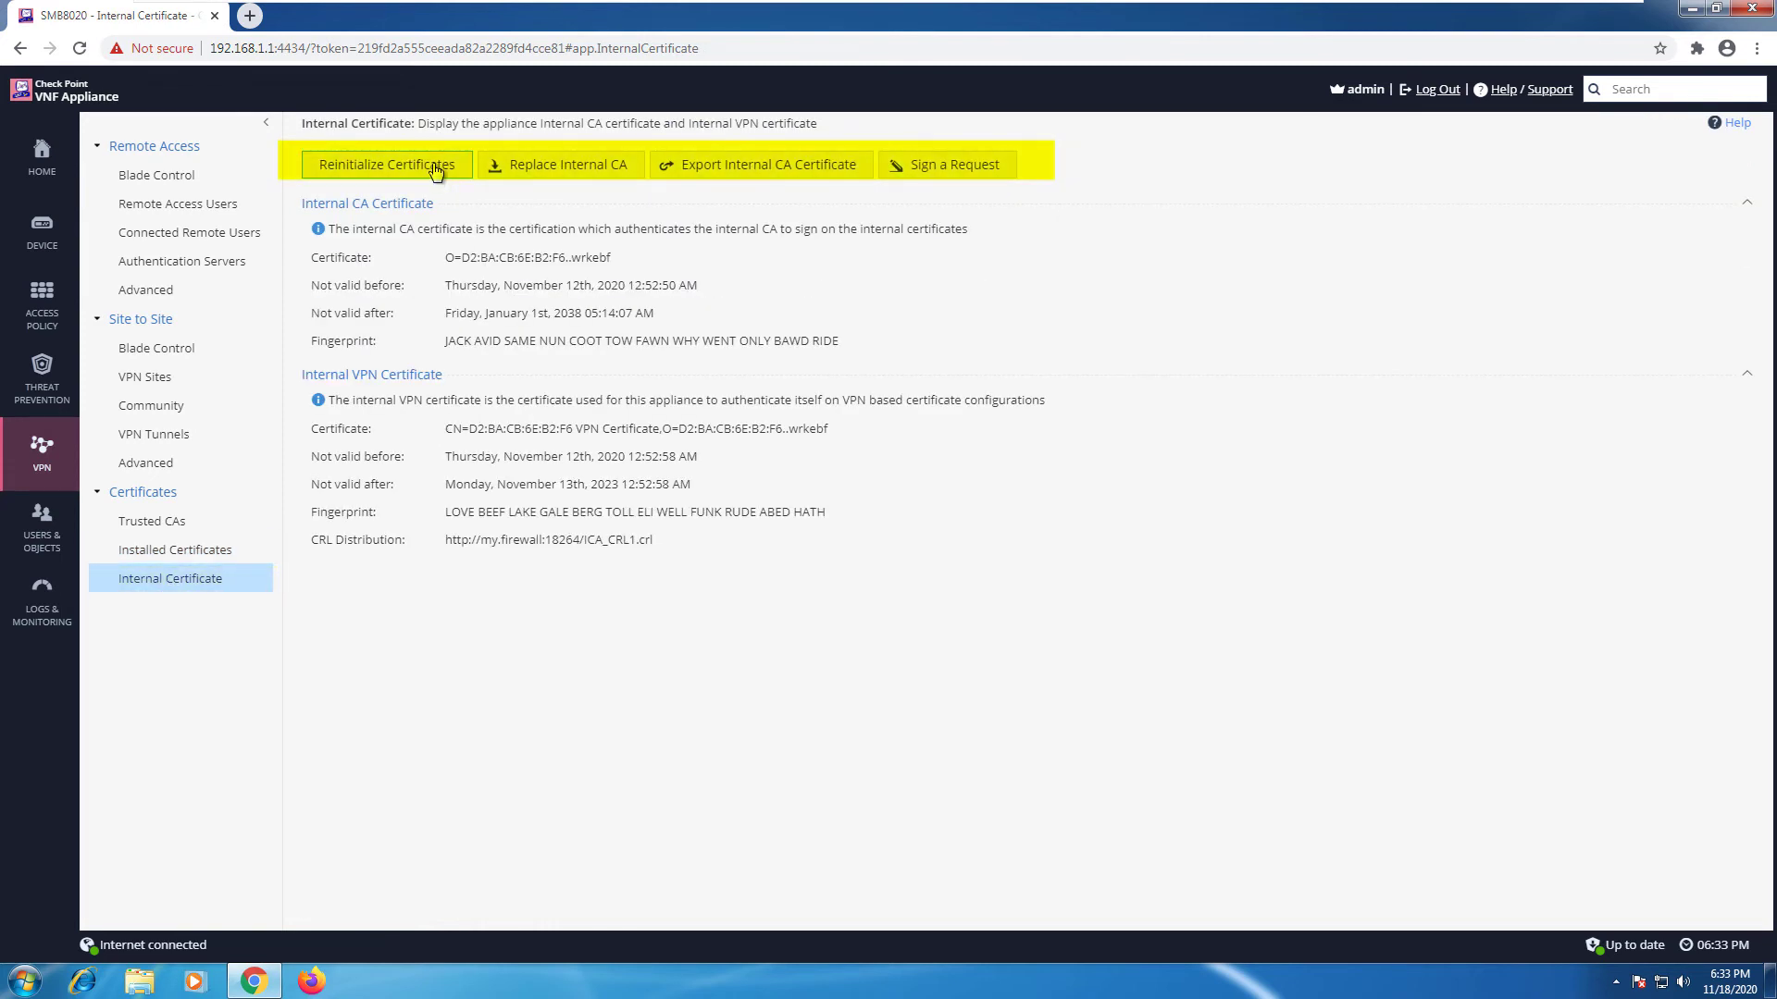
mouse_move(559, 165)
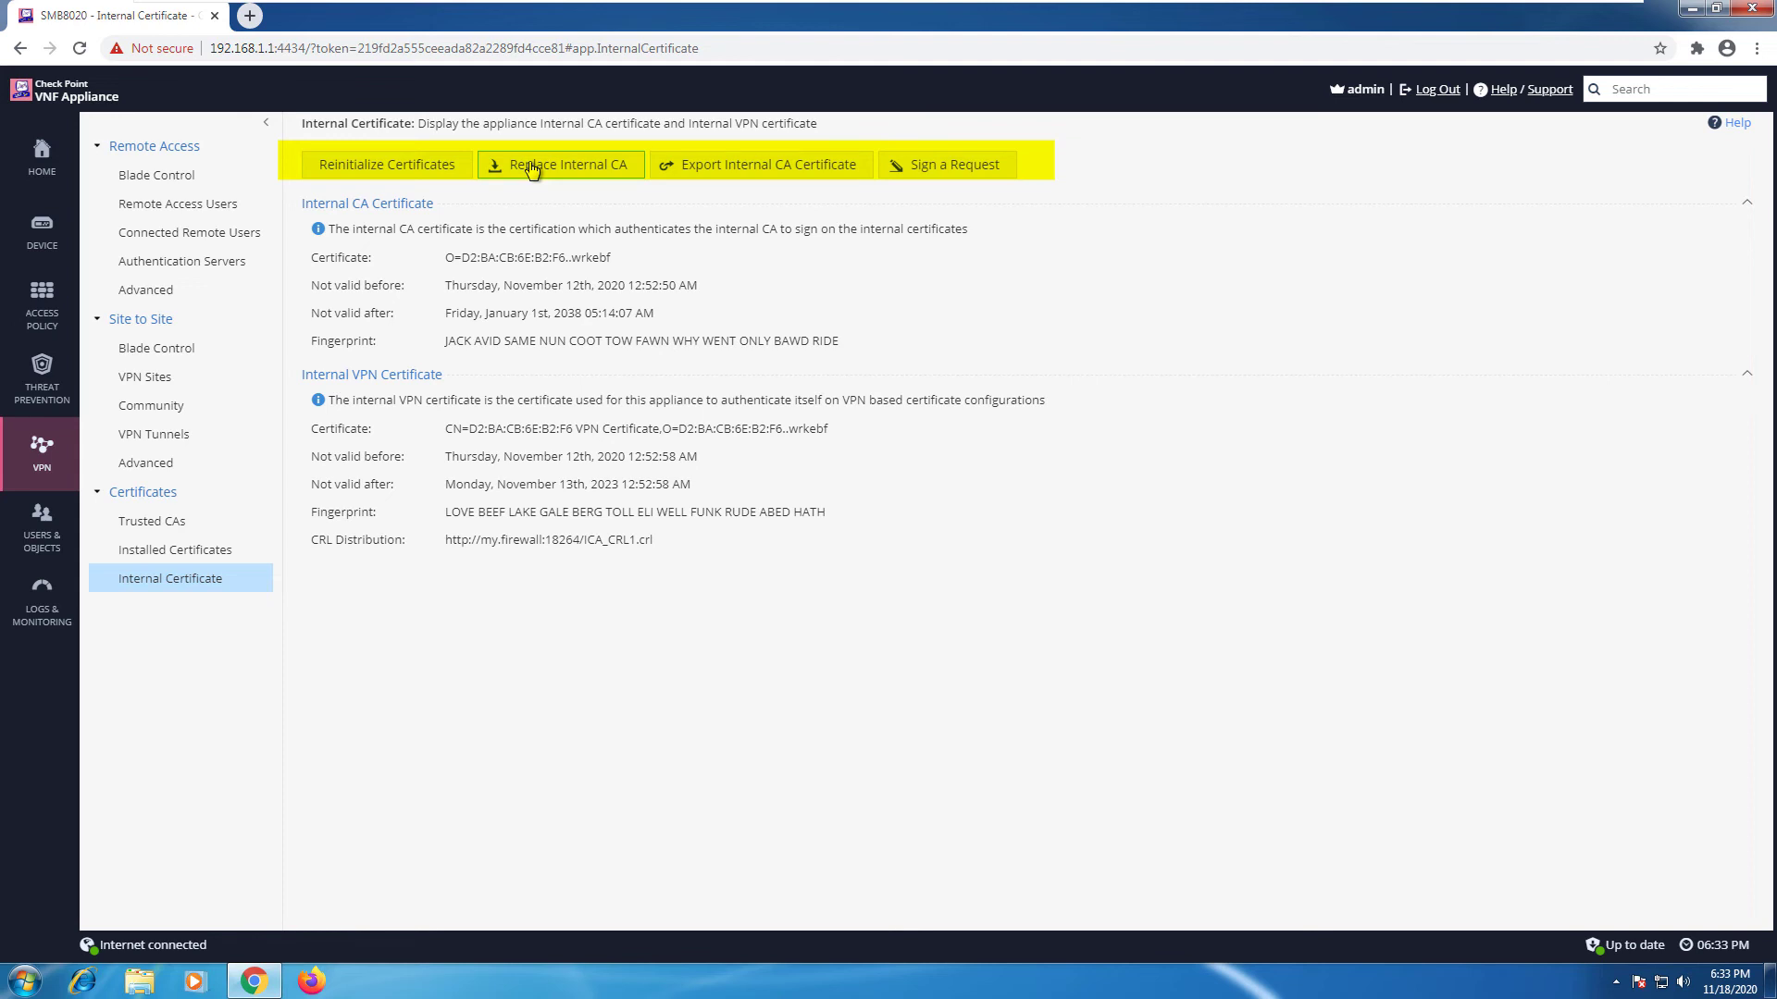
mouse_move(695, 177)
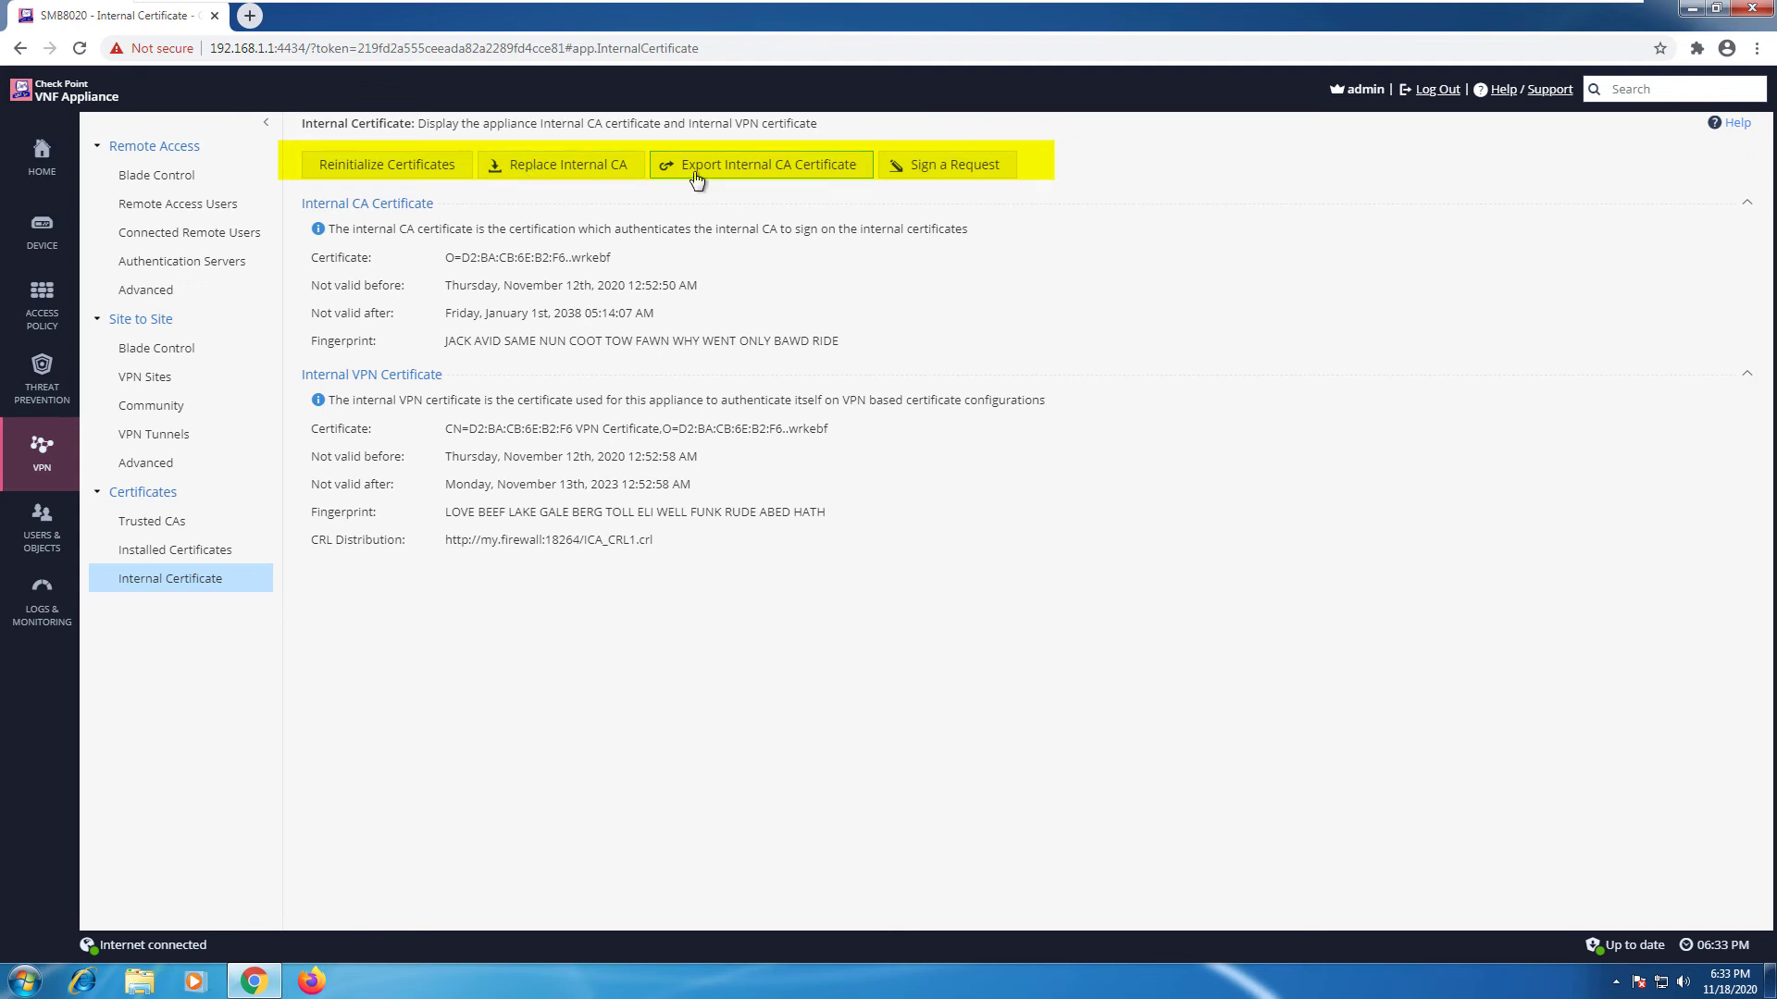
mouse_move(940, 177)
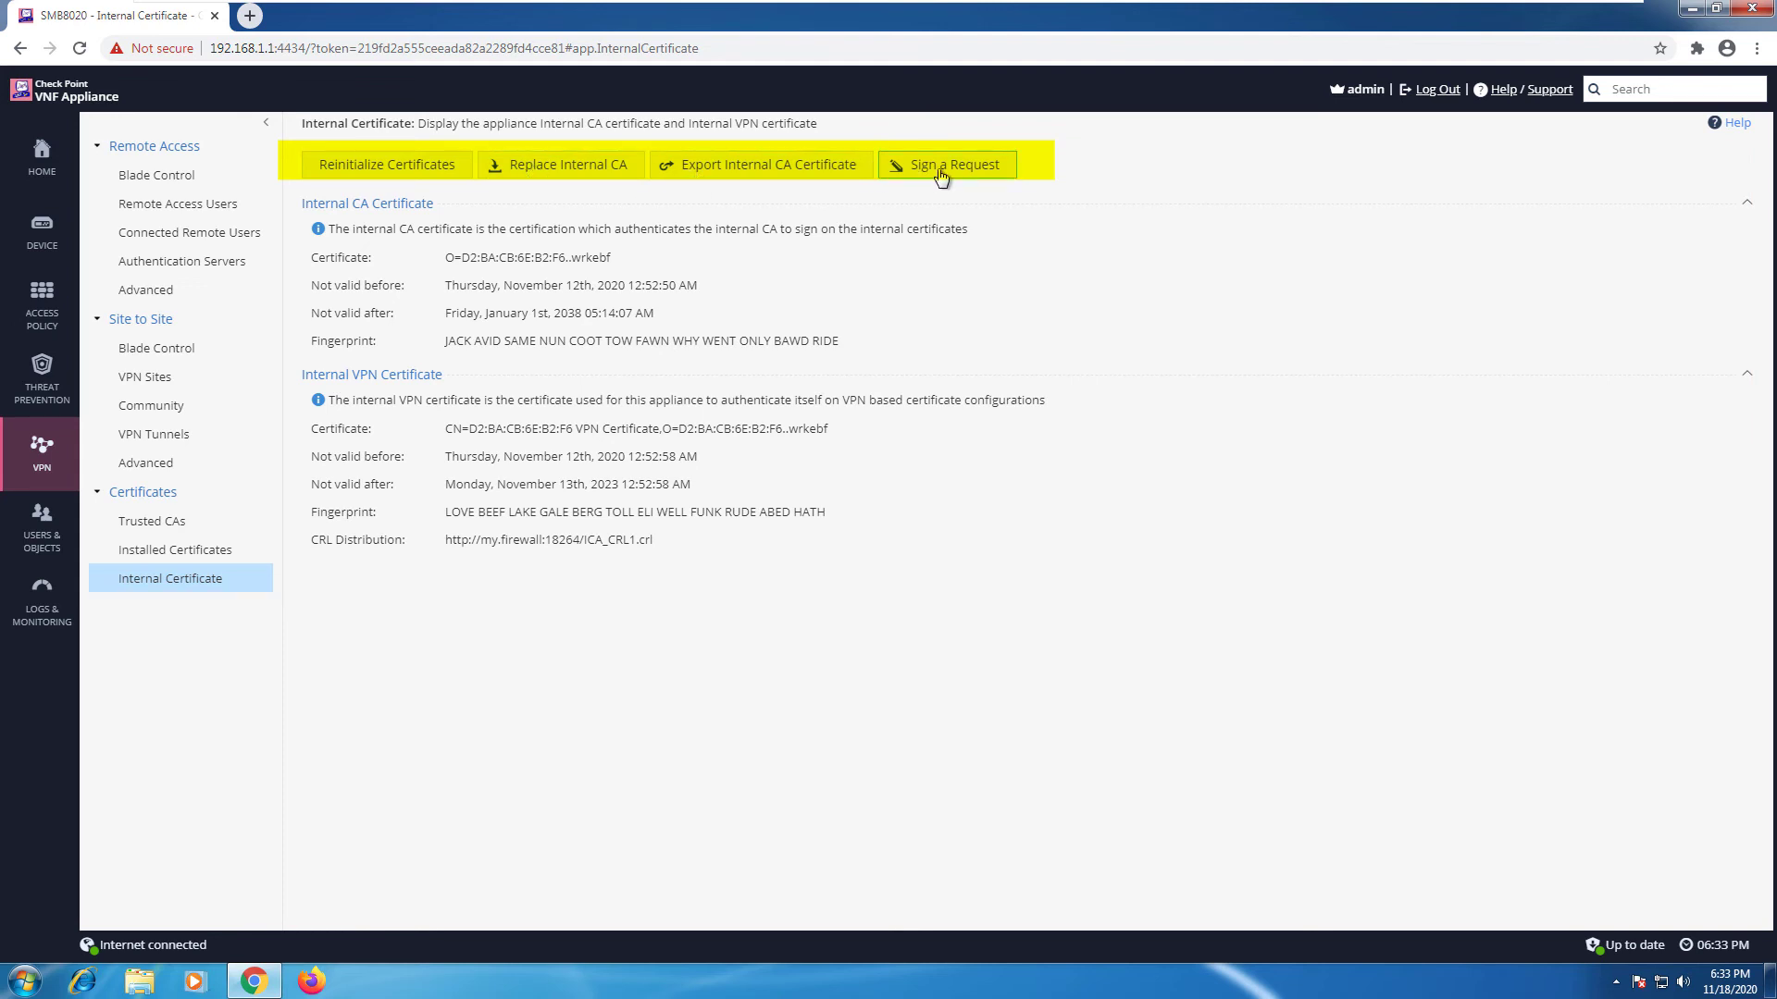